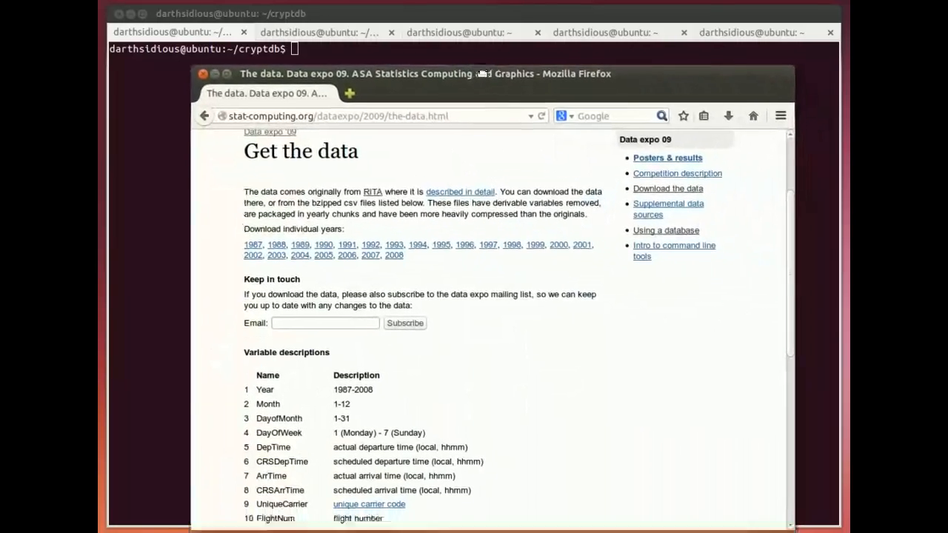
# Step: Scroll through the Data Expo 09 airline variable descriptions in Firefox
pyautogui.scroll(3)
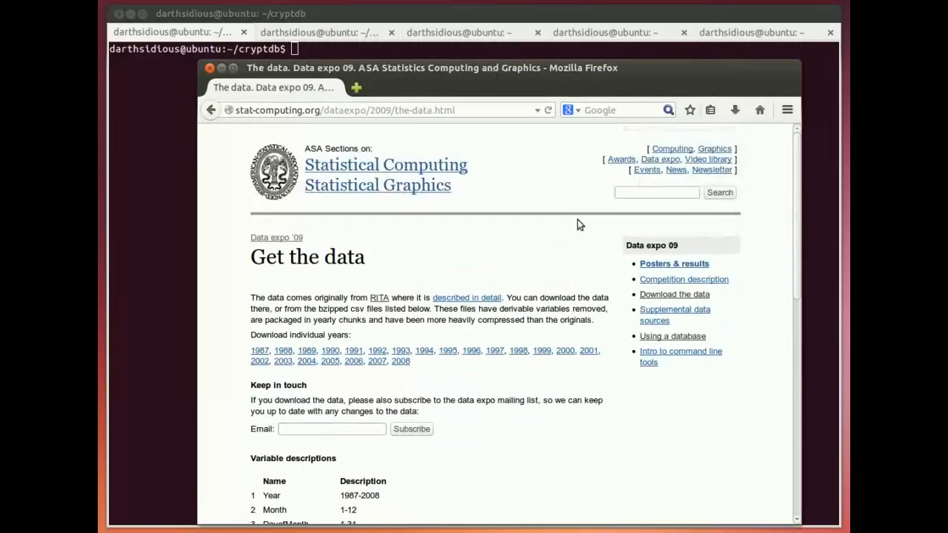
pyautogui.scroll(-3)
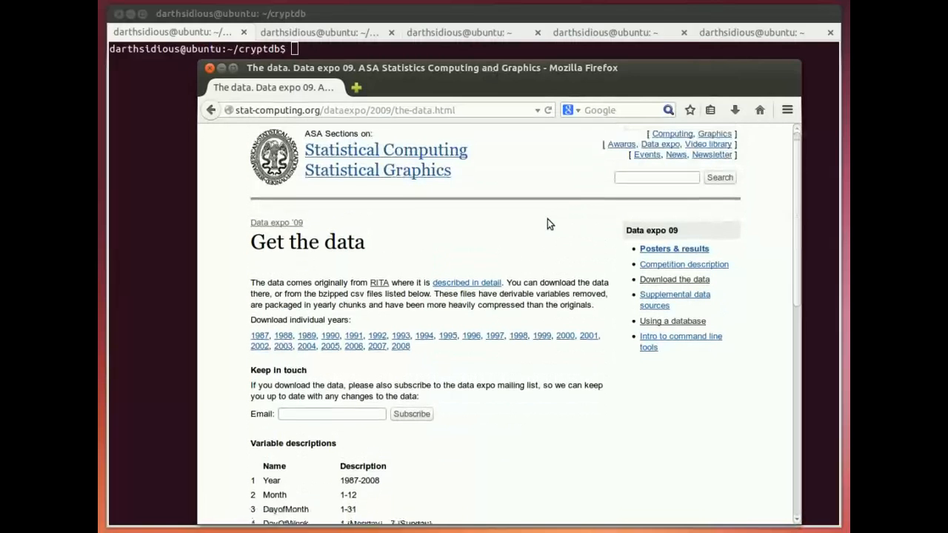
pyautogui.scroll(-3)
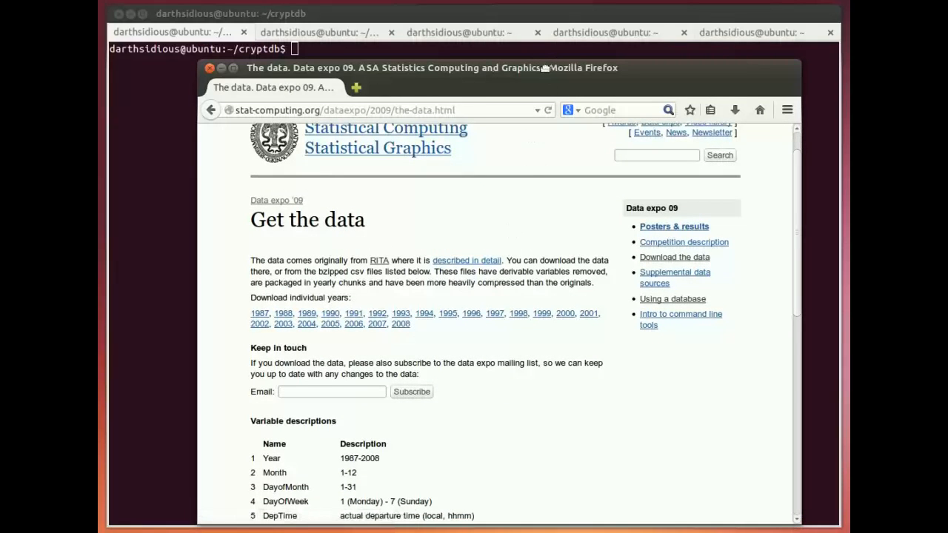
pyautogui.scroll(-3)
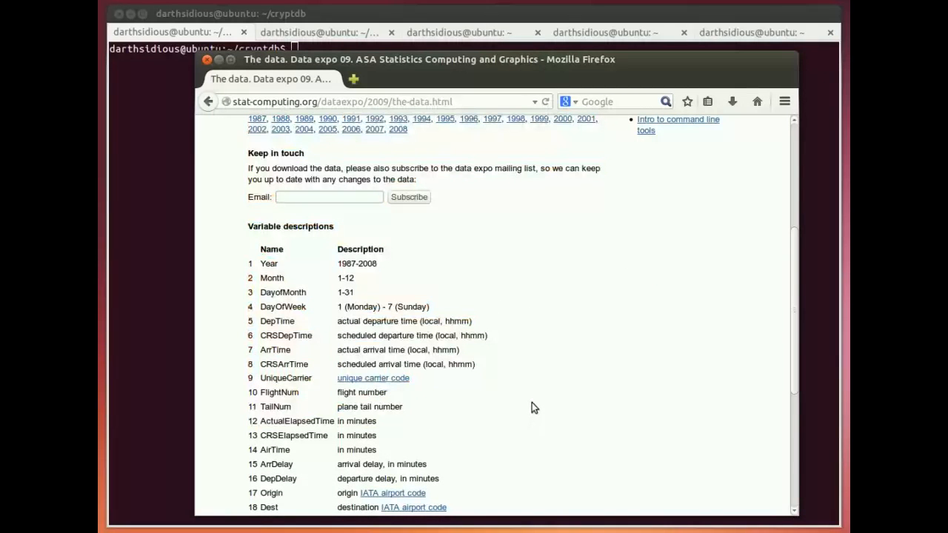
pyautogui.moveTo(438, 80)
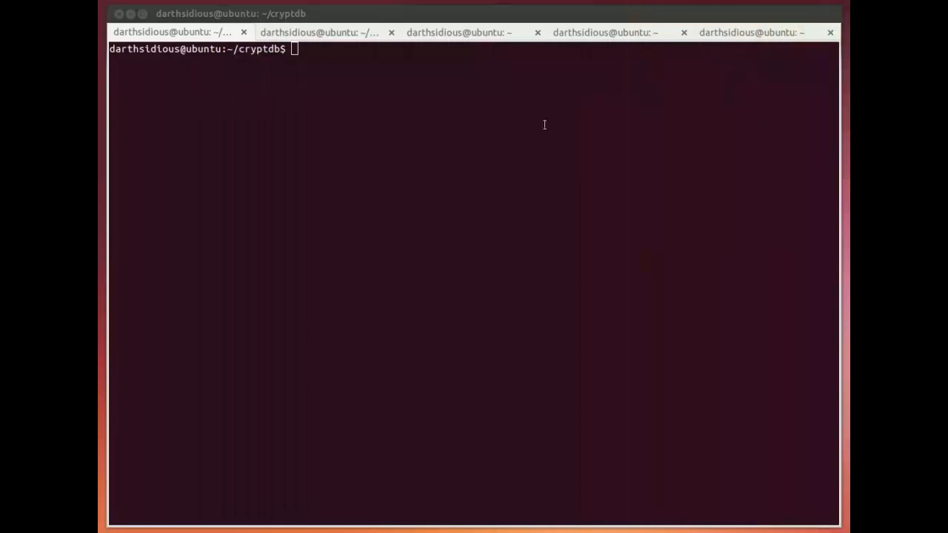
# Step: Display the raw 2008 flight records and page across and down the rows
pyautogui.press('Return')
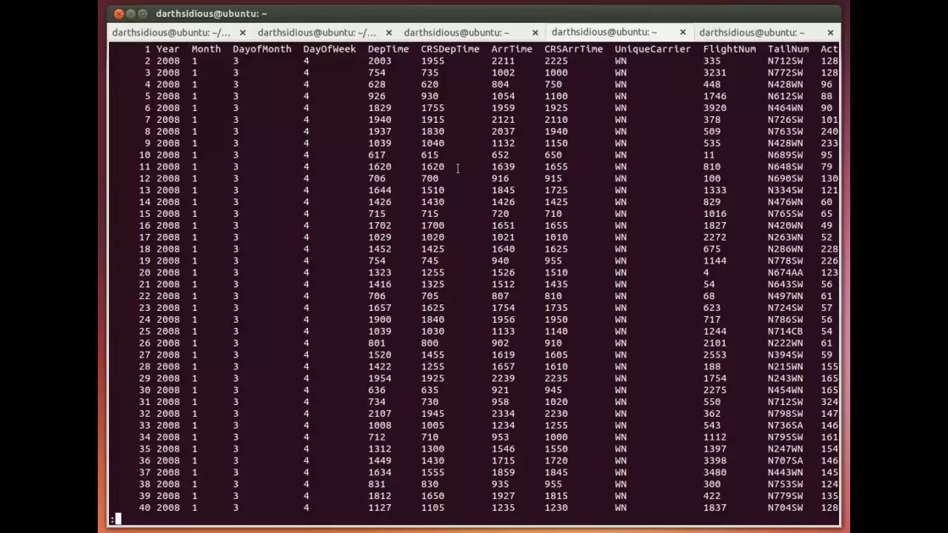
pyautogui.hscroll(3)
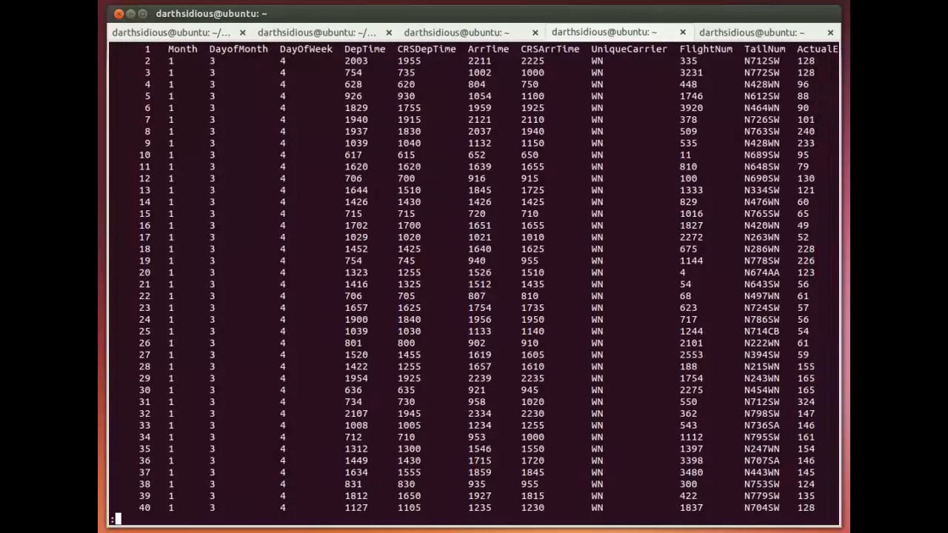
pyautogui.scroll(-3)
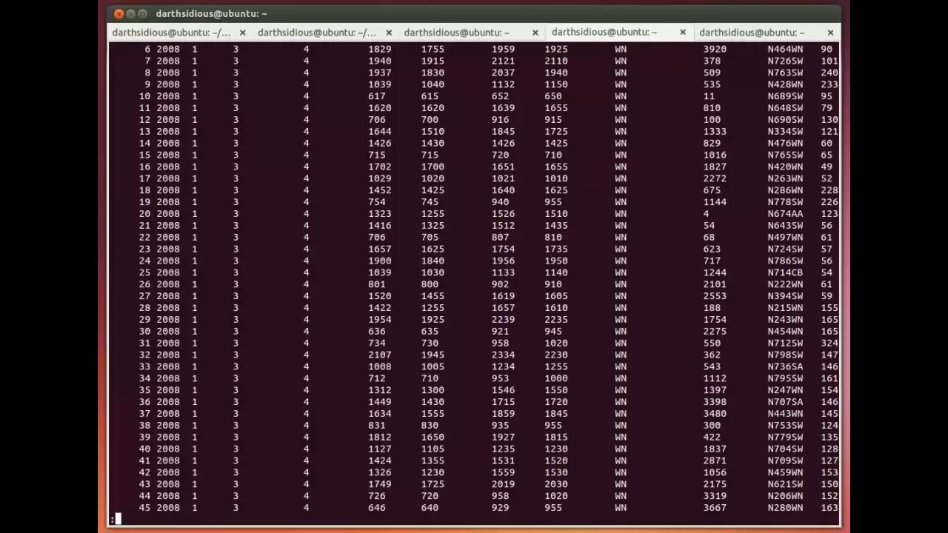
pyautogui.moveTo(734, 21)
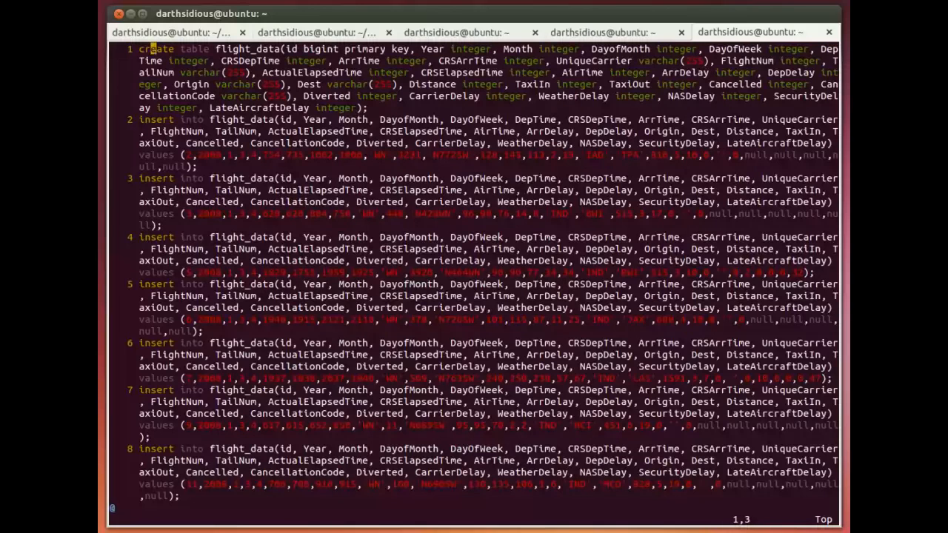
# Step: Highlight the flight_data create table lines in Vim and scroll through the insert statements
pyautogui.press('V')
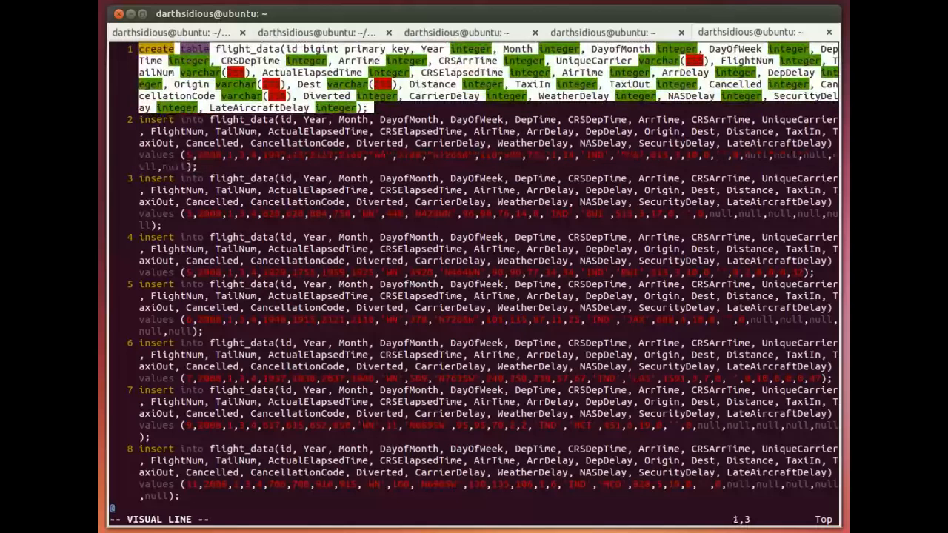
pyautogui.press('Escape')
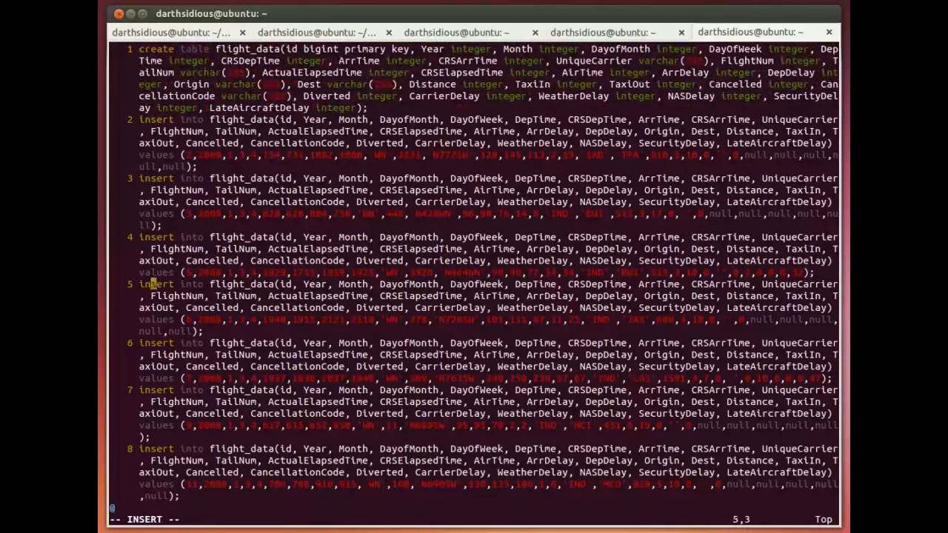
pyautogui.scroll(-3)
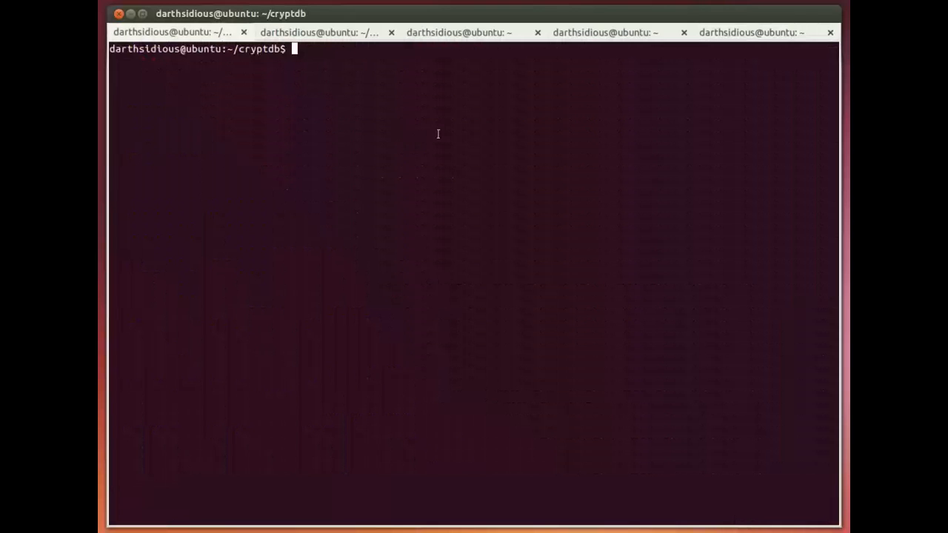
# Step: Run ./proxy_starter.sh, then ./mysql_starter.sh to connect a MySQL client on port 3307
pyautogui.write('./proxy_s')
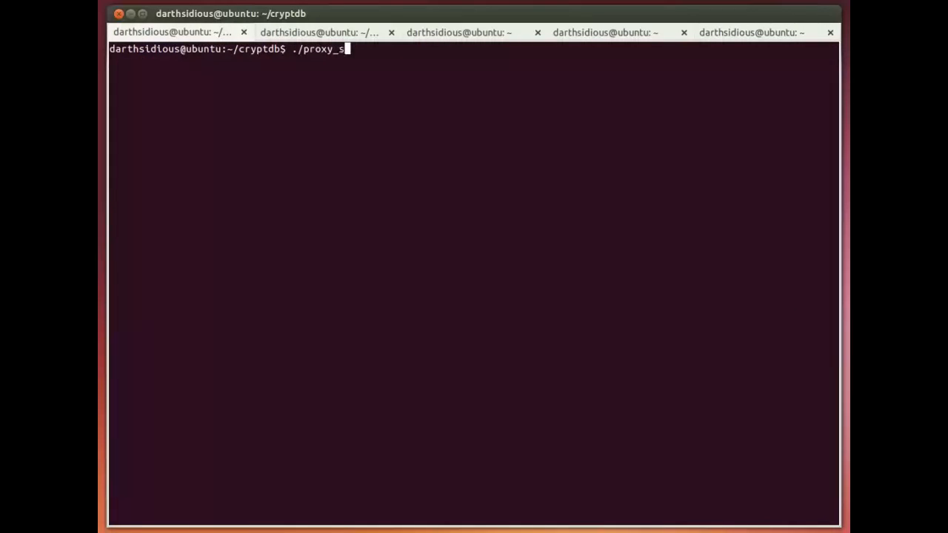
pyautogui.press('Return')
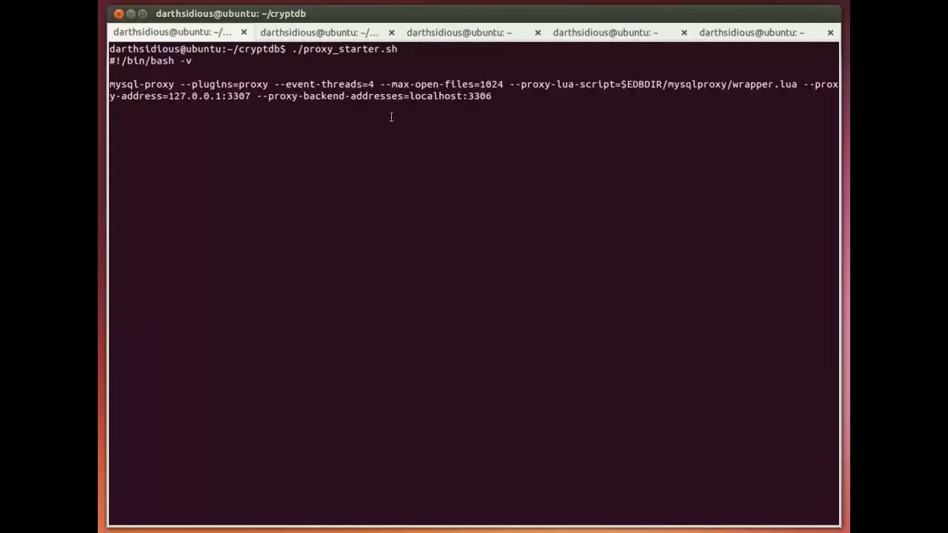
pyautogui.moveTo(320, 32)
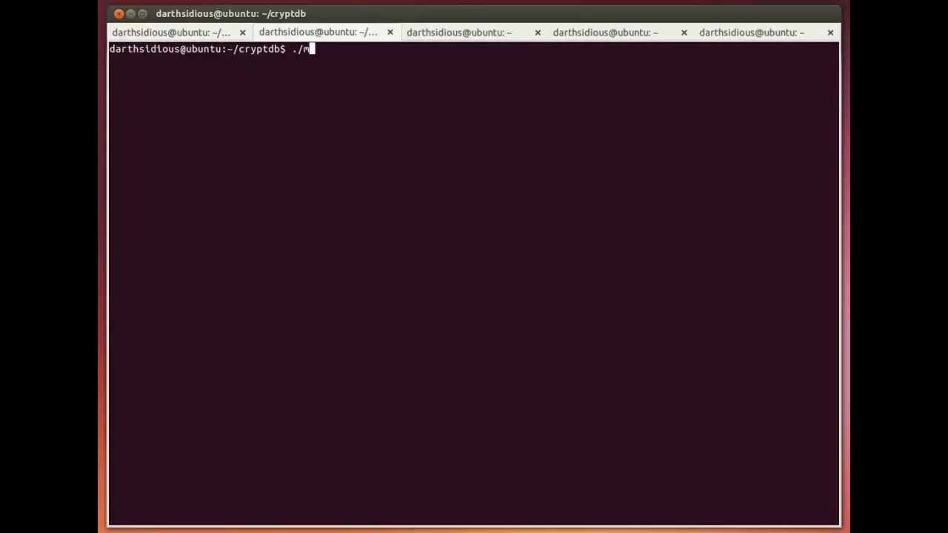
pyautogui.write('ysql')
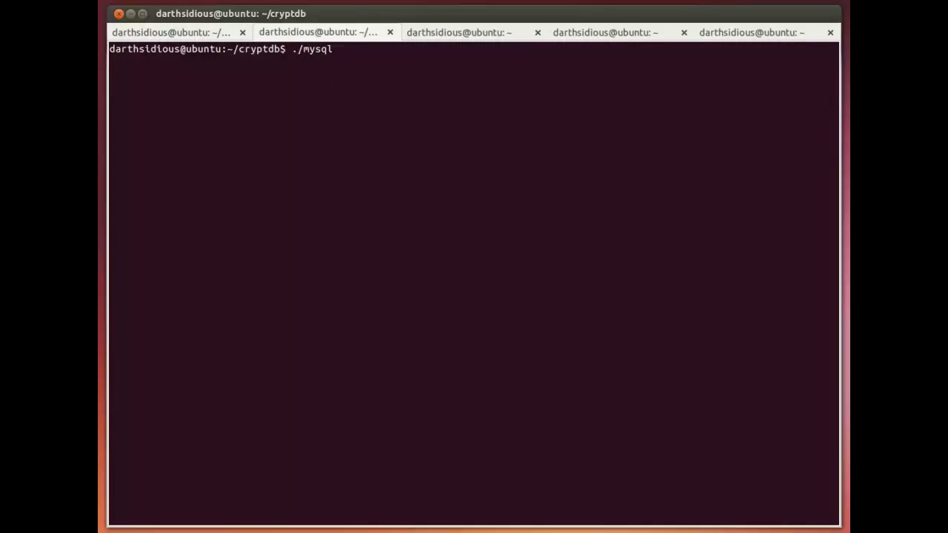
pyautogui.write('_s')
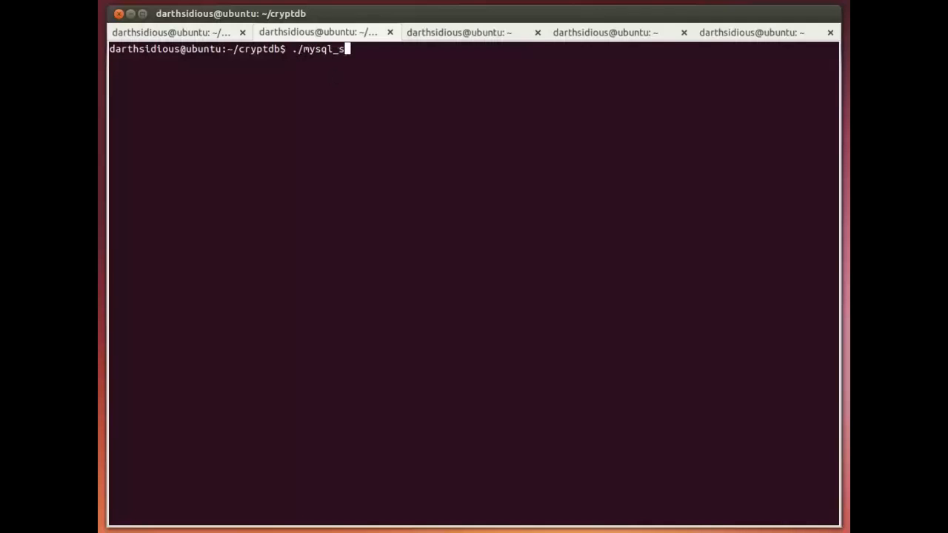
pyautogui.press('Return')
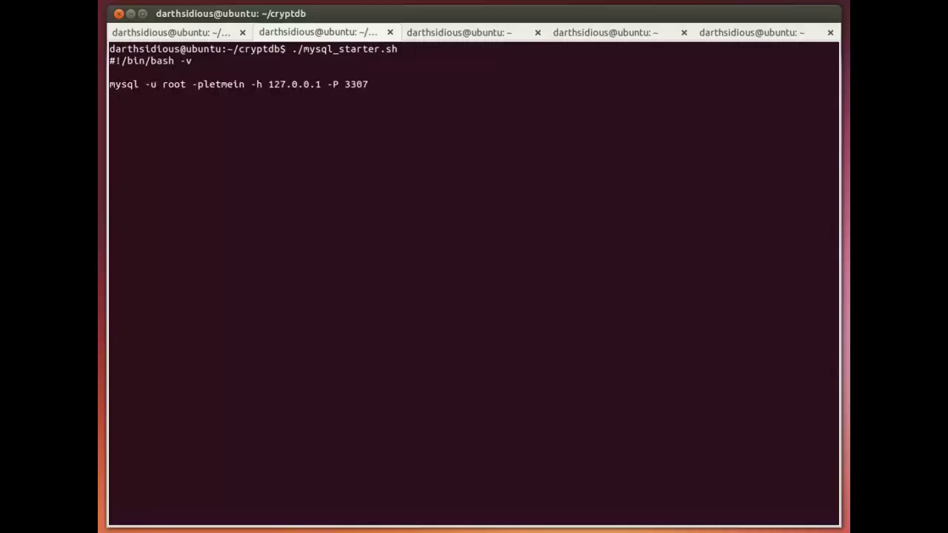
# Step: Create the flight database and source ~/2008_partial.sql to fill flight_data
pyautogui.write('create database')
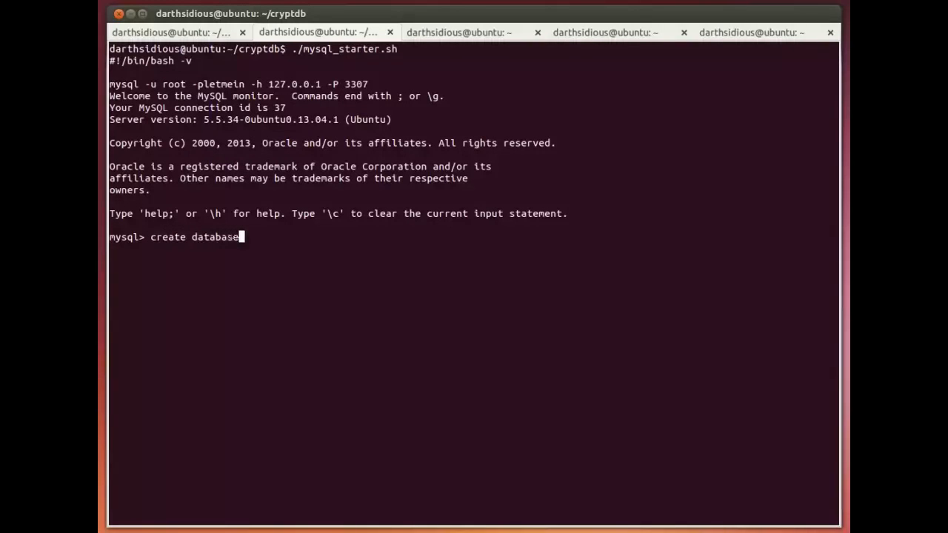
pyautogui.write('flight;')
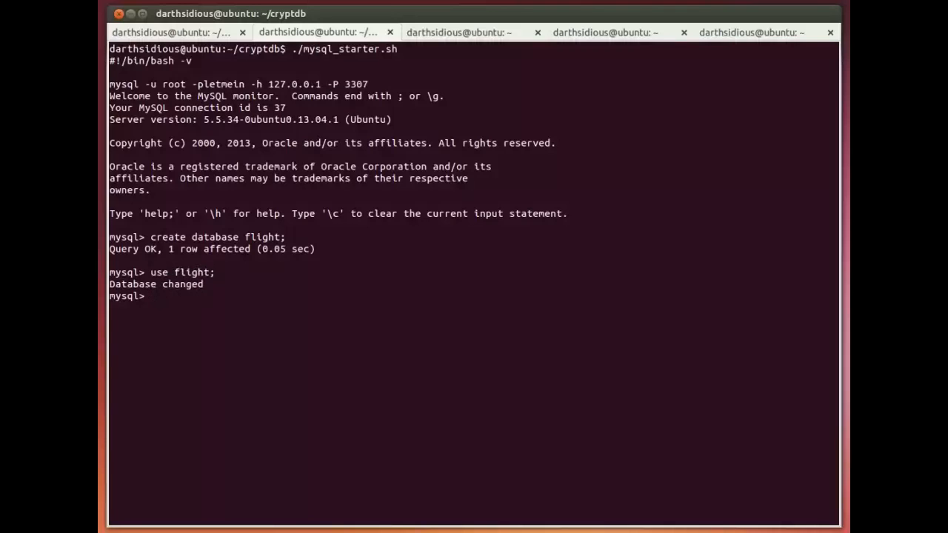
pyautogui.write('source ~/')
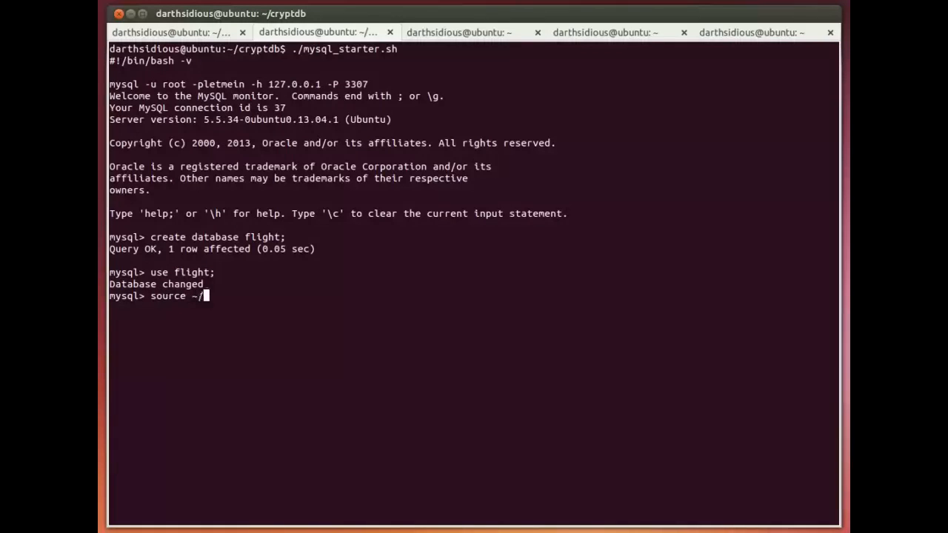
pyautogui.write('2000')
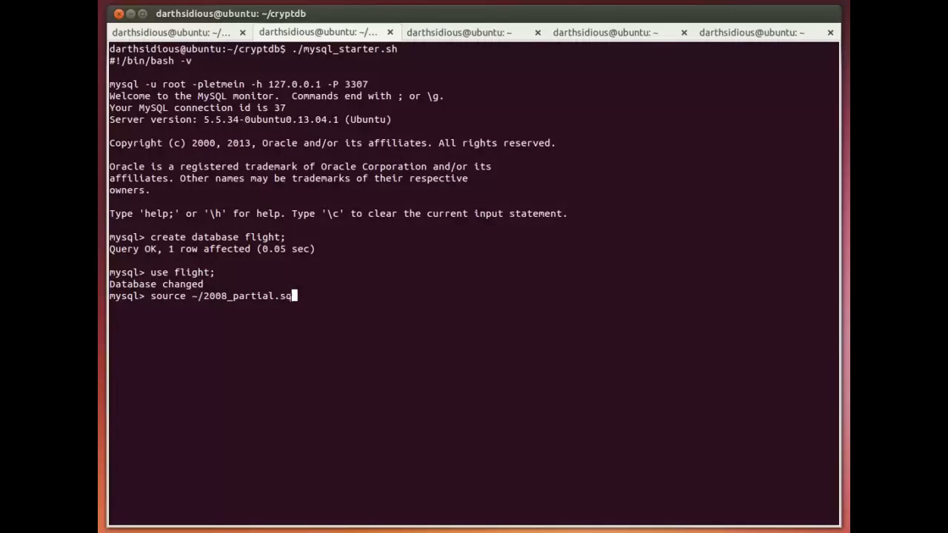
pyautogui.write('l')
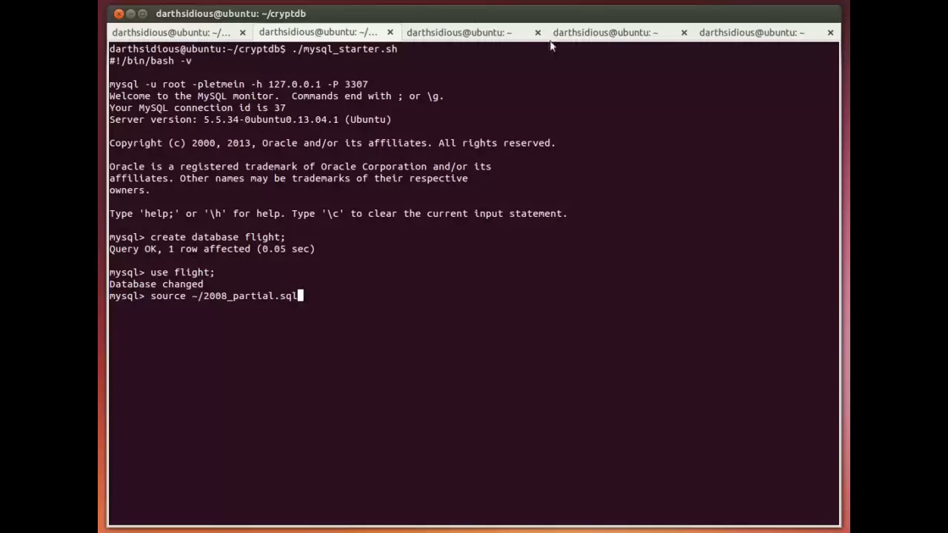
pyautogui.press('Return')
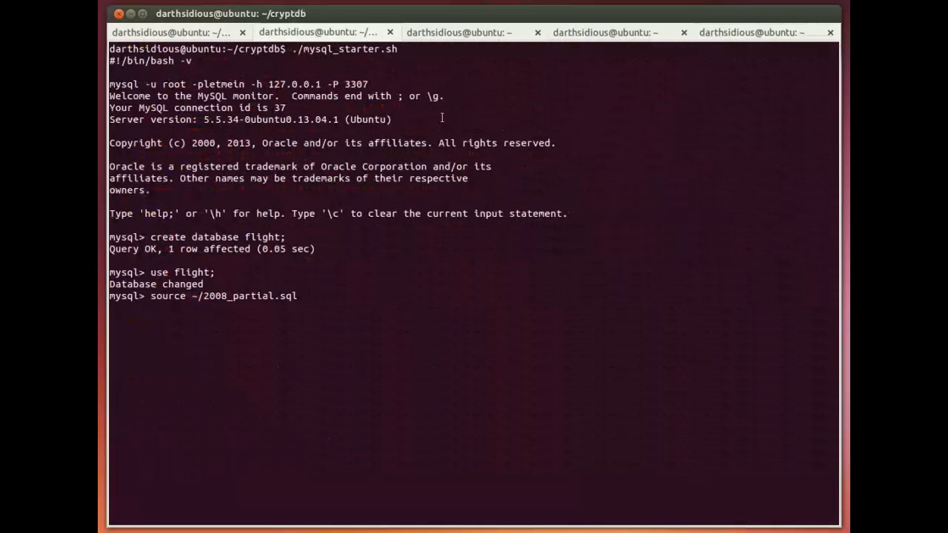
# Step: Confirm with a count query that flight_data holds 7320 rows
pyautogui.press('Return')
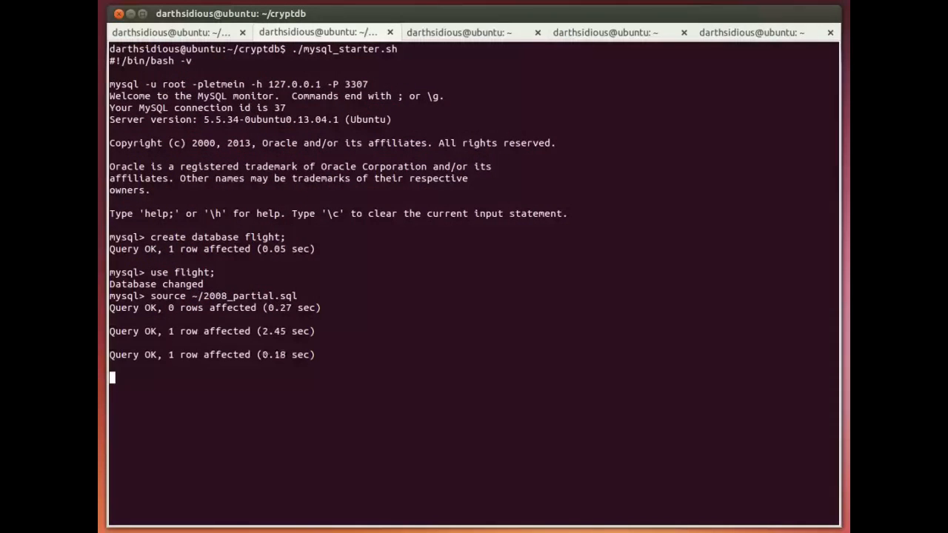
pyautogui.scroll(-3)
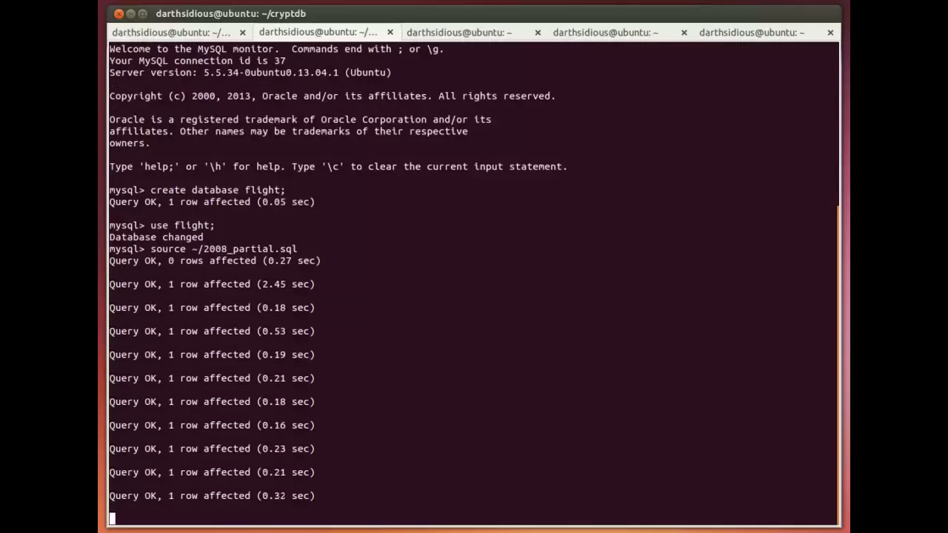
pyautogui.scroll(-3)
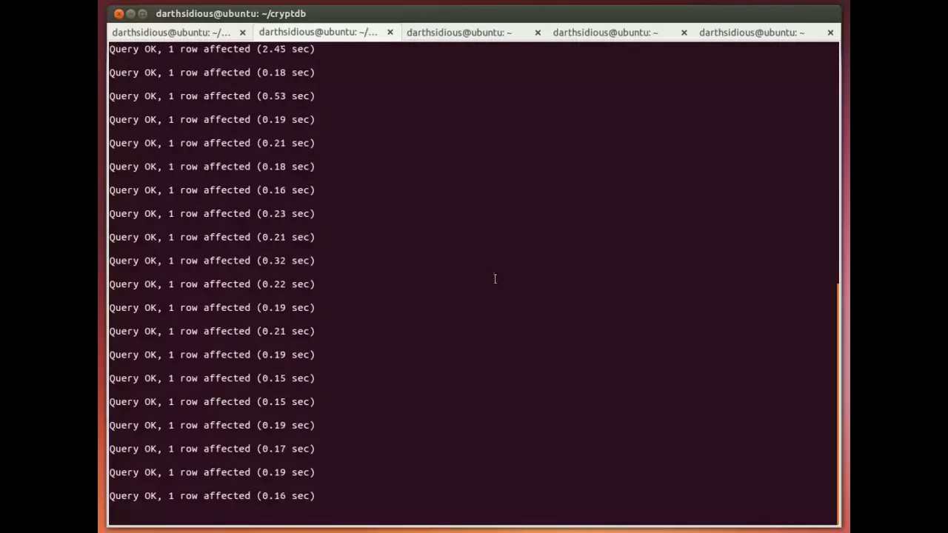
pyautogui.scroll(-3)
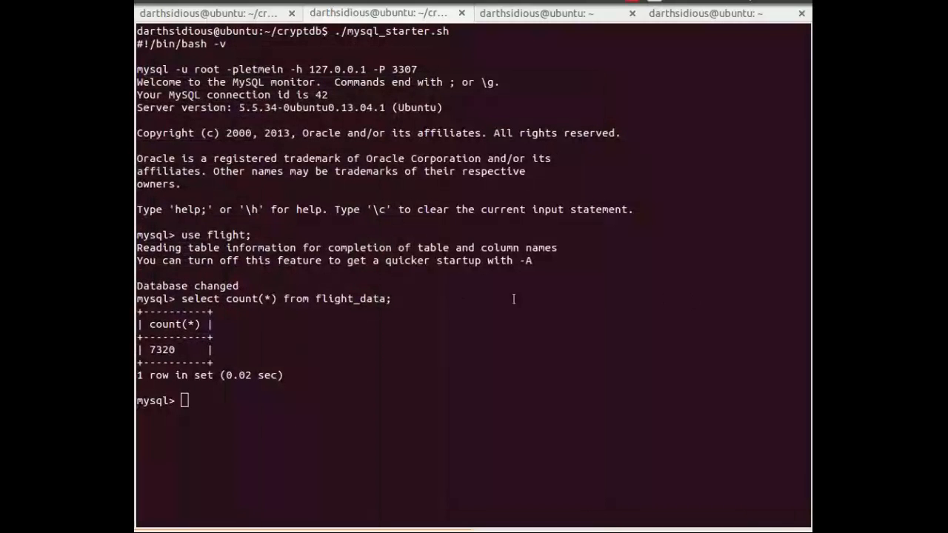
# Step: Source ~/q1.sql, q2.sql and q3.sql to get late departure tallies per origin
pyautogui.write('source')
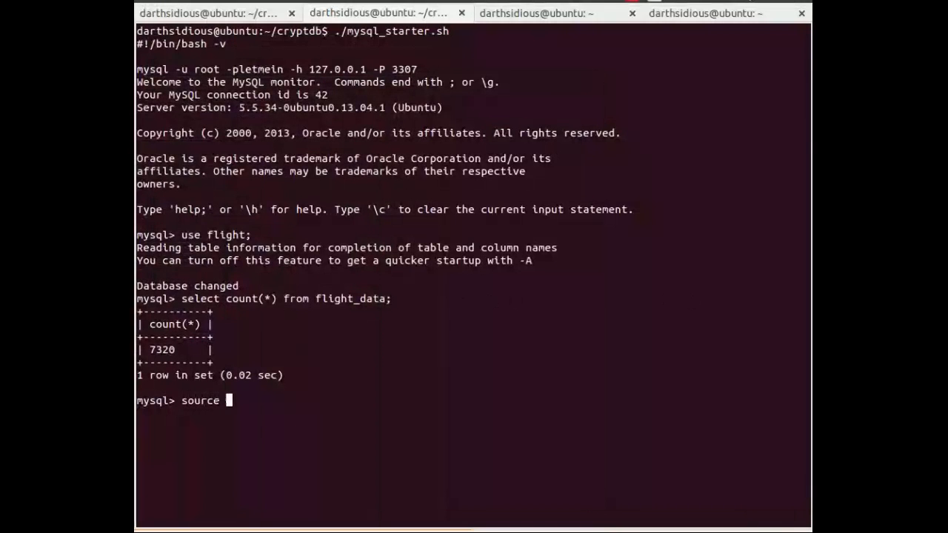
pyautogui.write('~/q1.sql')
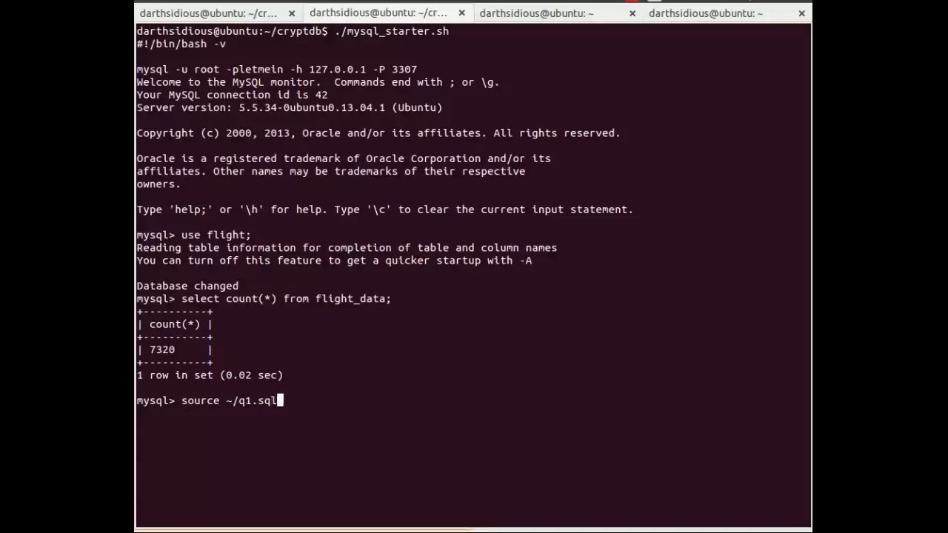
pyautogui.press('Return')
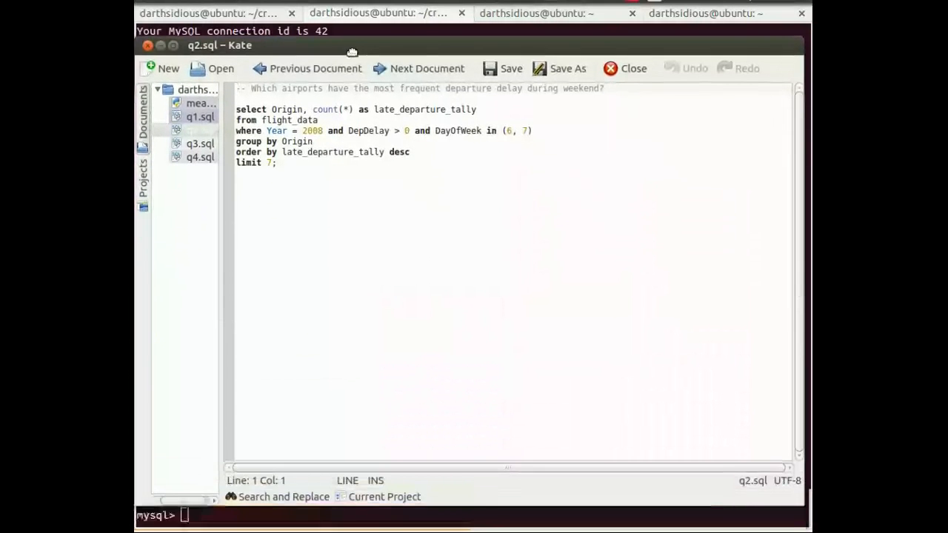
pyautogui.moveTo(426, 232)
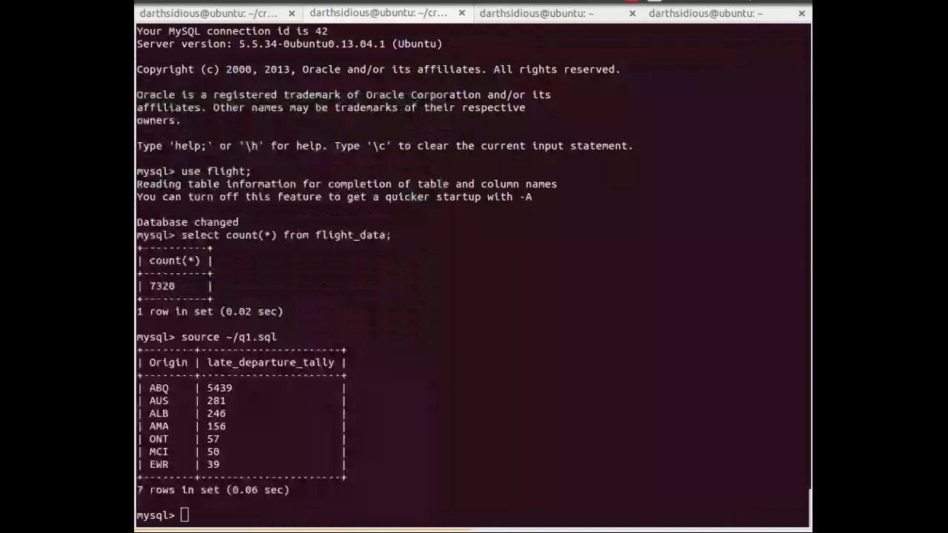
pyautogui.write('source ~/q1.sql')
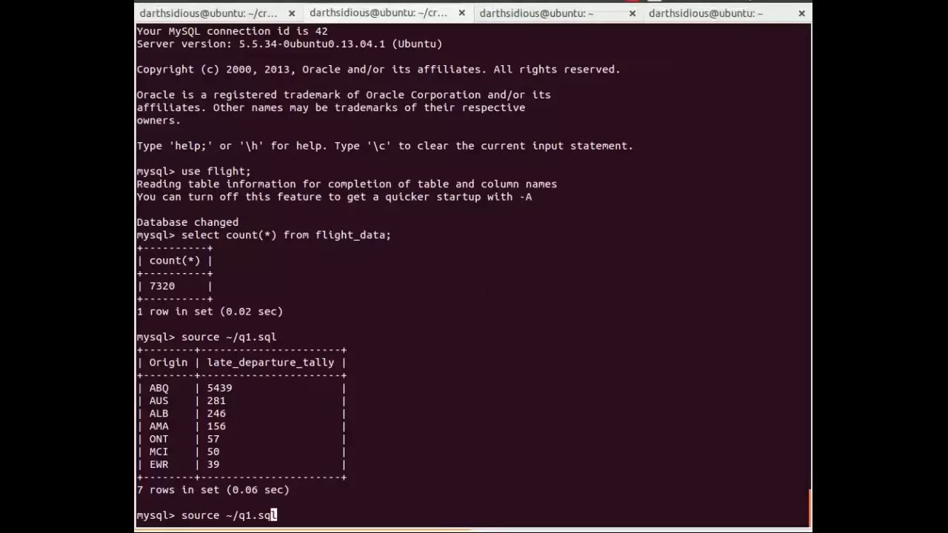
pyautogui.press('Return')
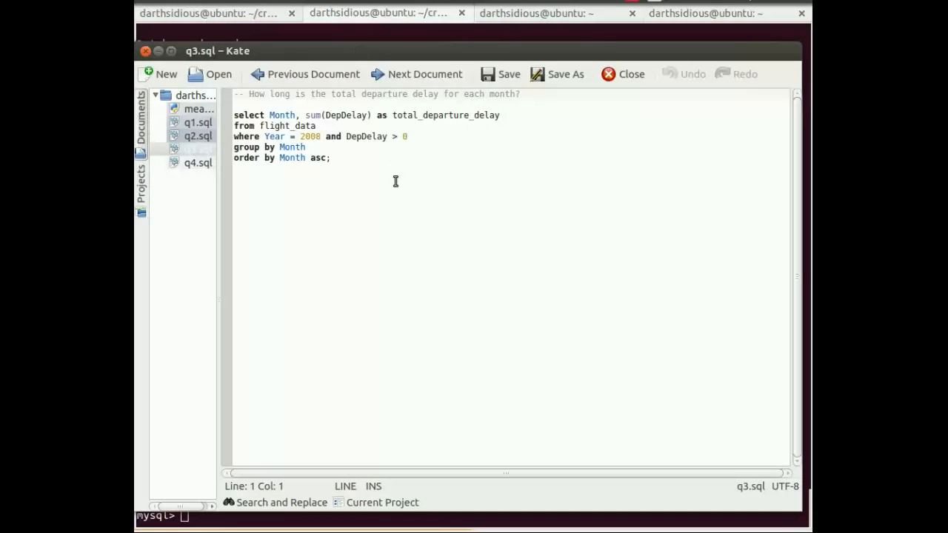
pyautogui.moveTo(391, 191)
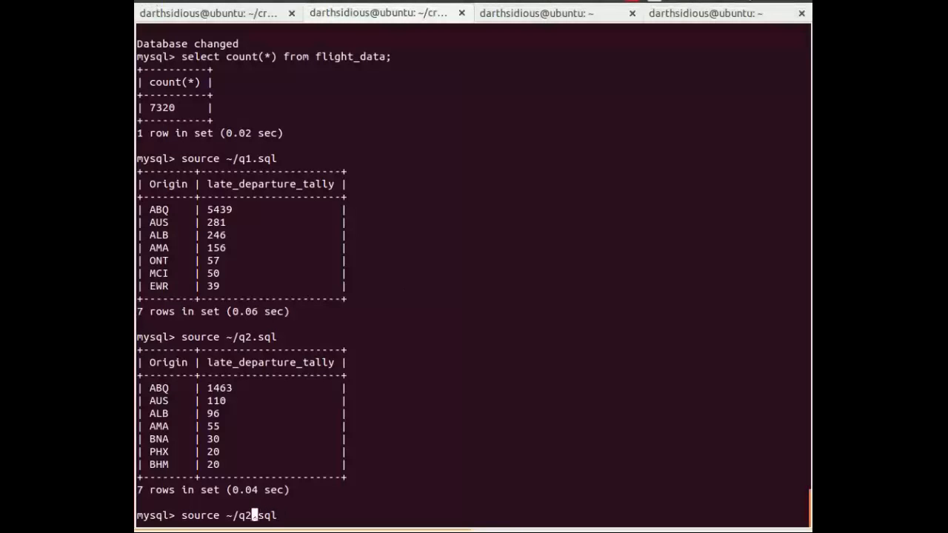
pyautogui.write('3')
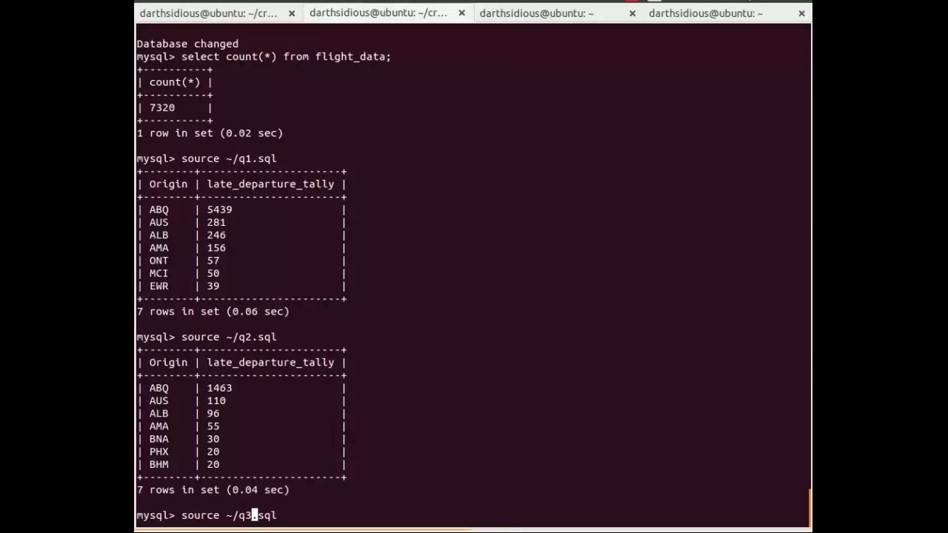
pyautogui.press('Return')
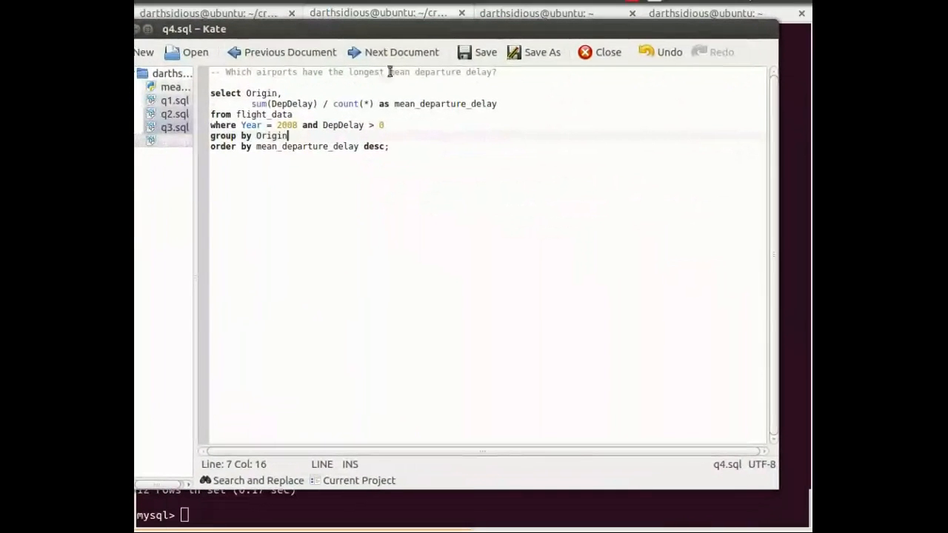
pyautogui.moveTo(261, 120)
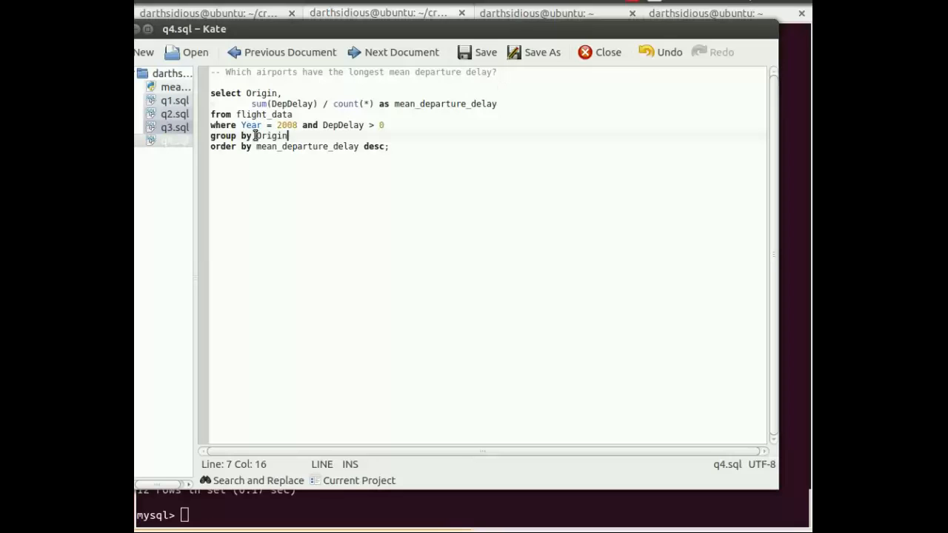
# Step: Highlight the sum(DepDelay) / count(*) expression in q4.sql
pyautogui.moveTo(252, 103); pyautogui.dragTo(373, 104)
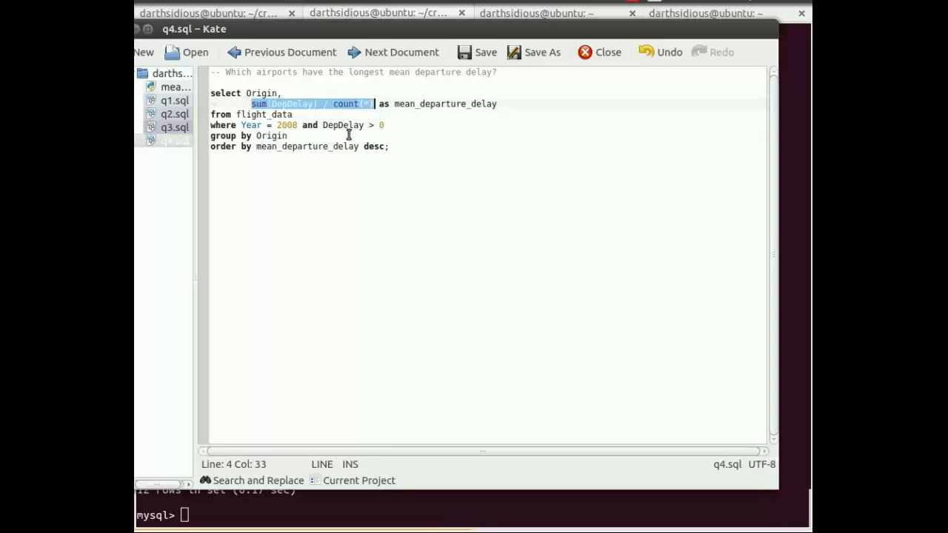
pyautogui.moveTo(337, 199)
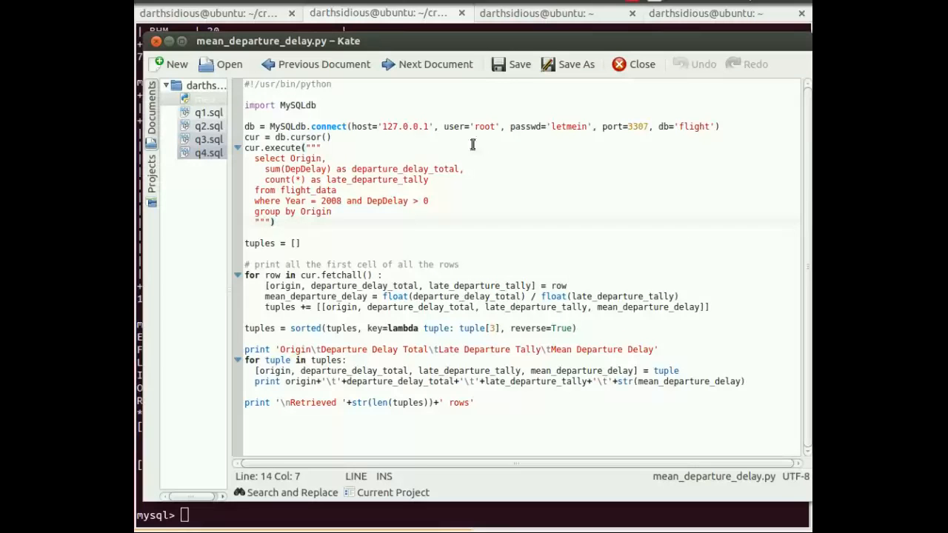
# Step: View mean_departure_delay.py in Kate, then switch to the terminal
pyautogui.doubleClick(376, 169)
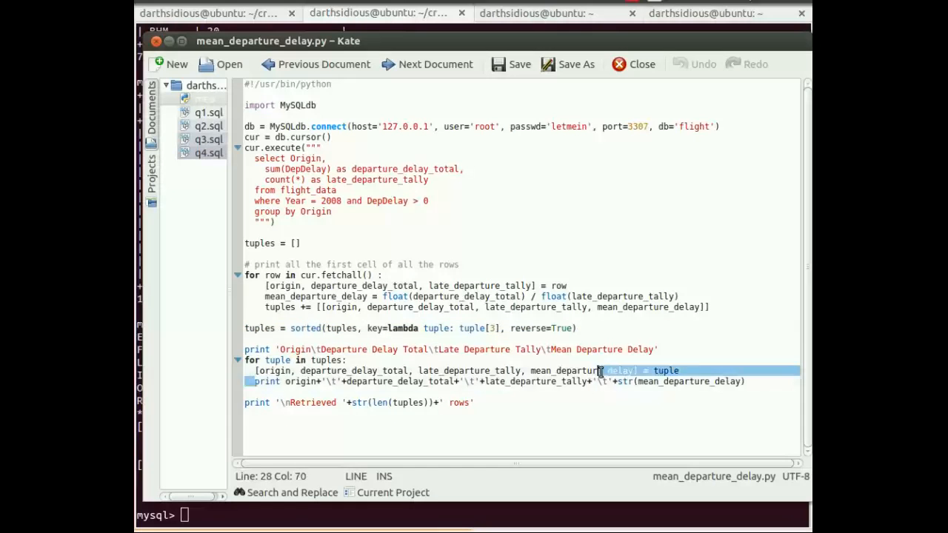
pyautogui.click(545, 403)
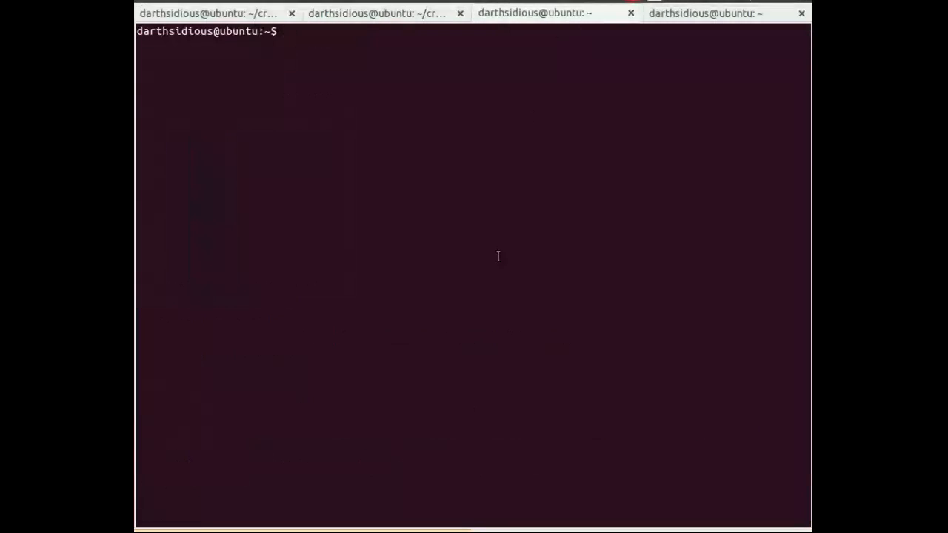
# Step: Run ./mean_departure_delay.py and scroll through its 80-row per-origin delay table
pyautogui.write('./mean_departure_delay.py')
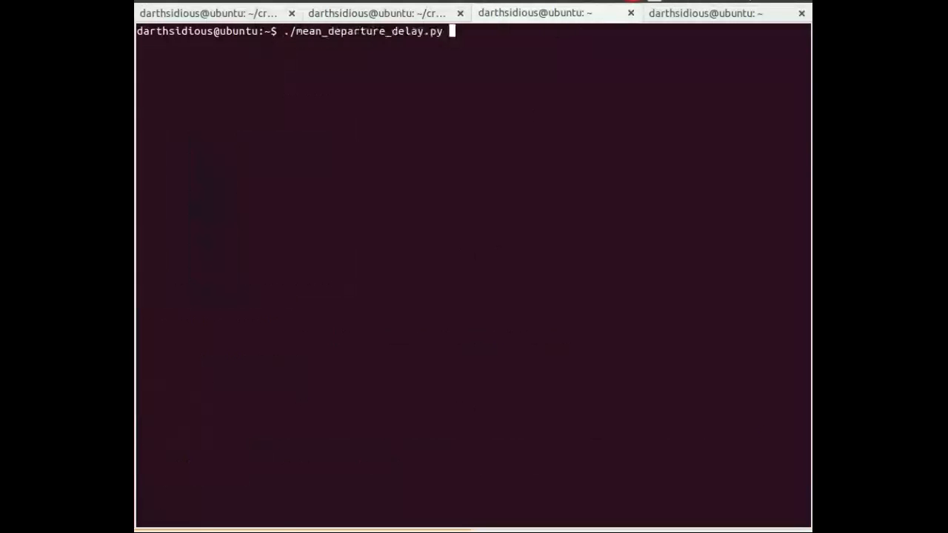
pyautogui.press('Return')
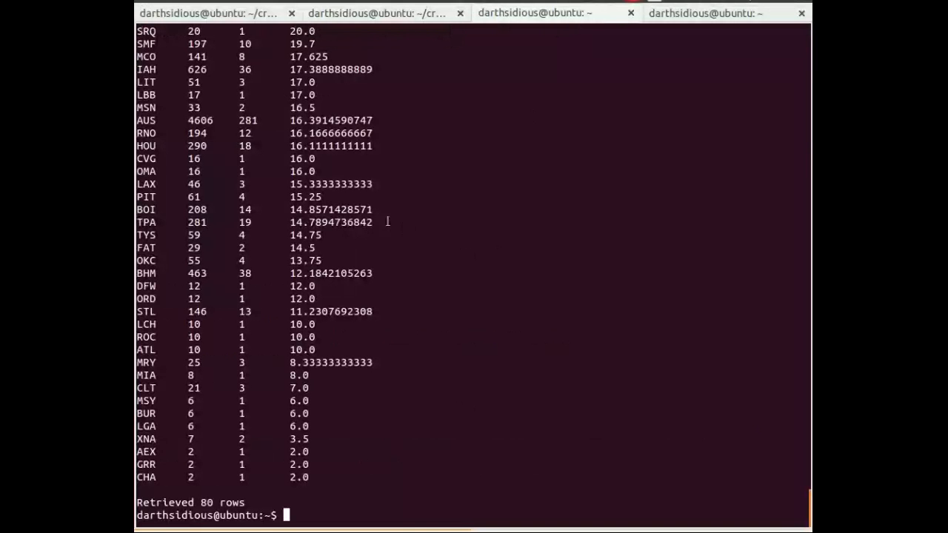
pyautogui.scroll(3)
pyautogui.write('clear')
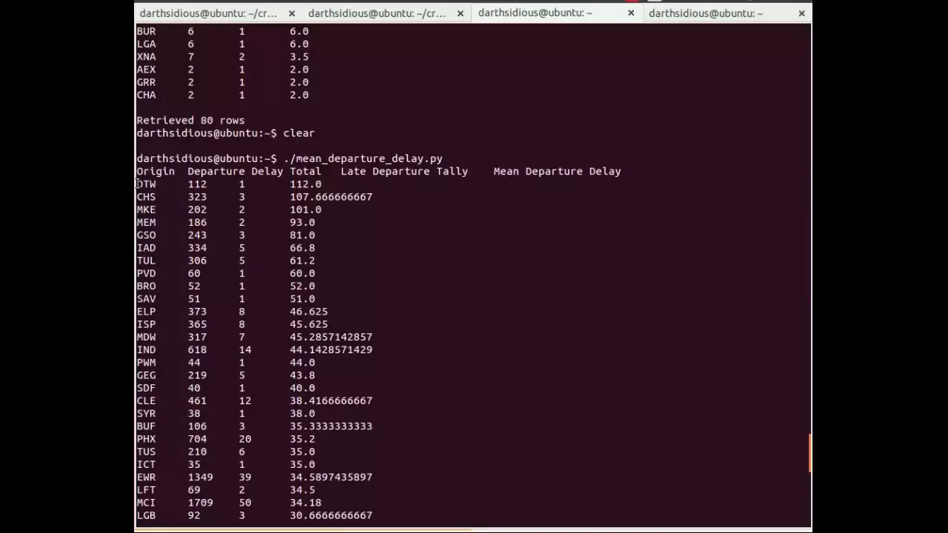
pyautogui.moveTo(448, 219)
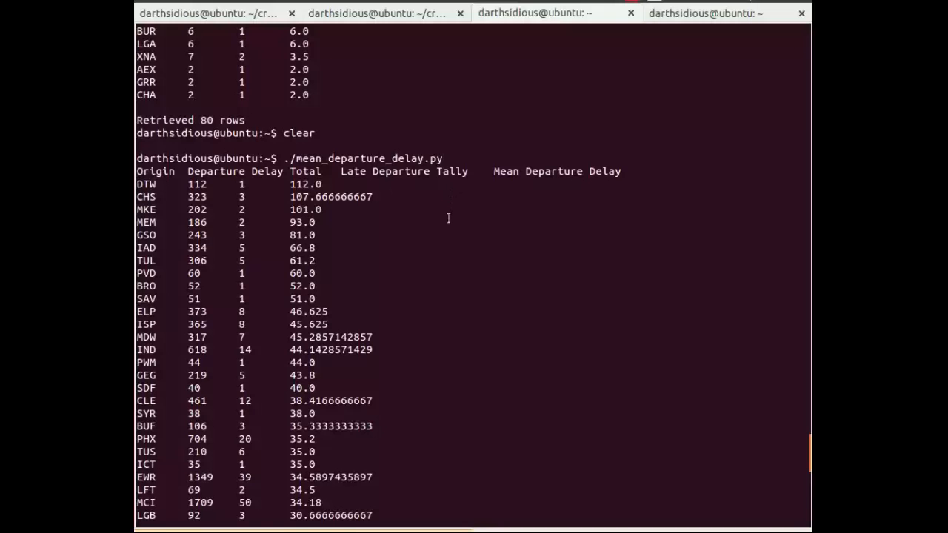
pyautogui.scroll(-3)
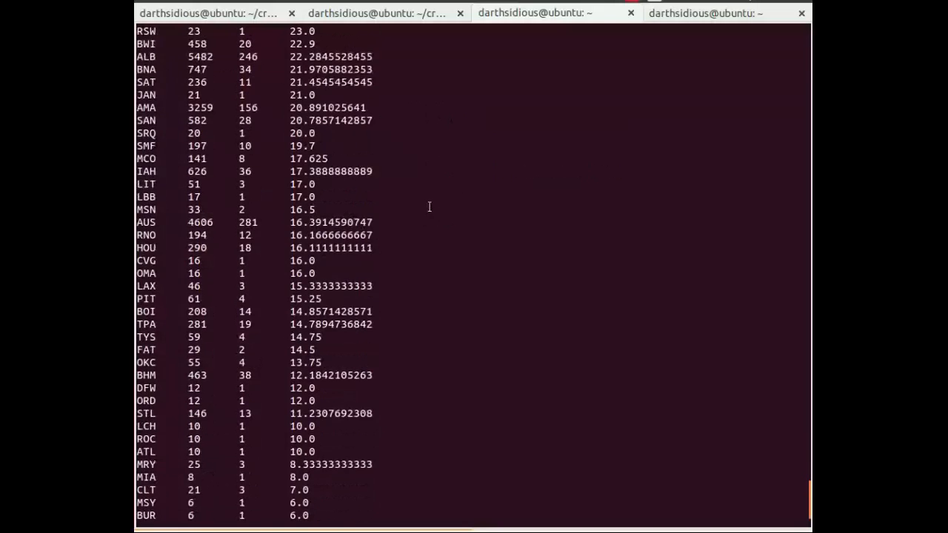
pyautogui.scroll(-3)
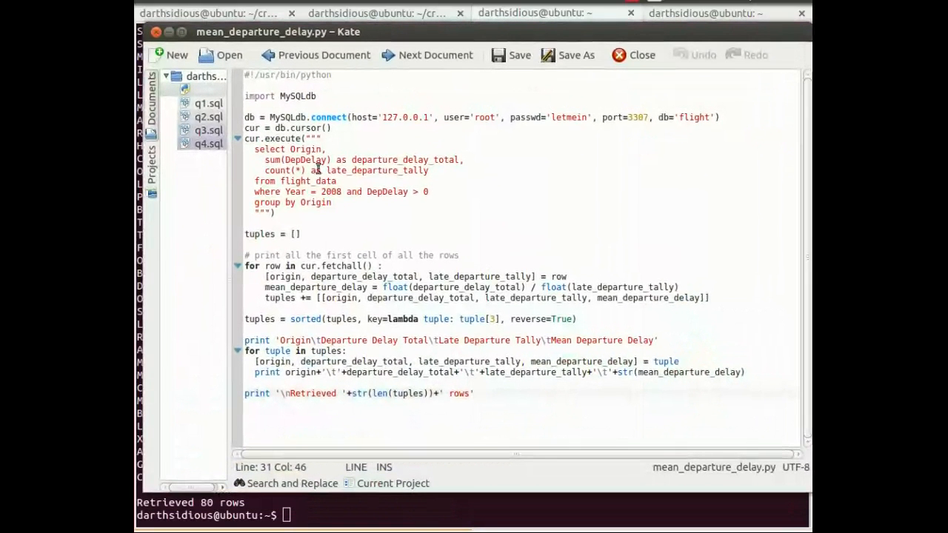
pyautogui.moveTo(327, 195)
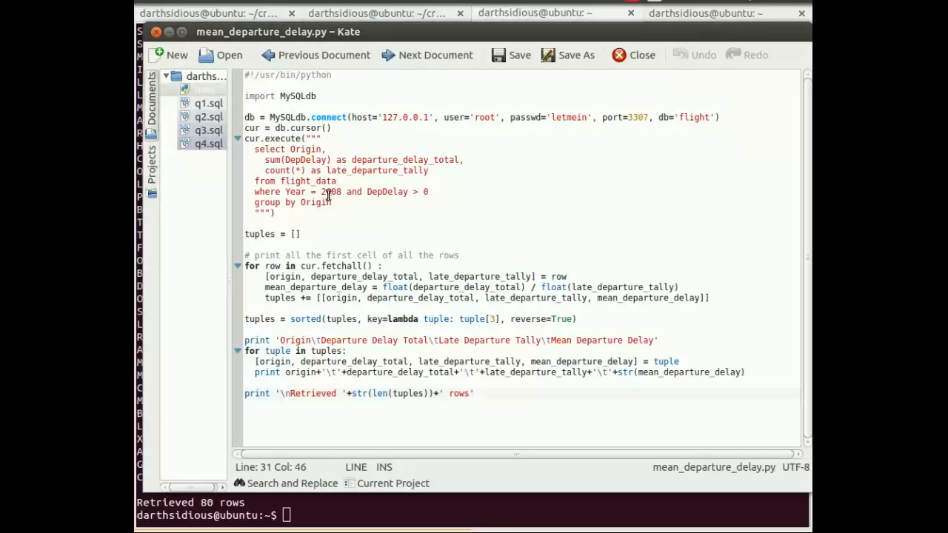
# Step: Return to the mean_departure_delay.py script in Kate for a final look
pyautogui.click(453, 199)
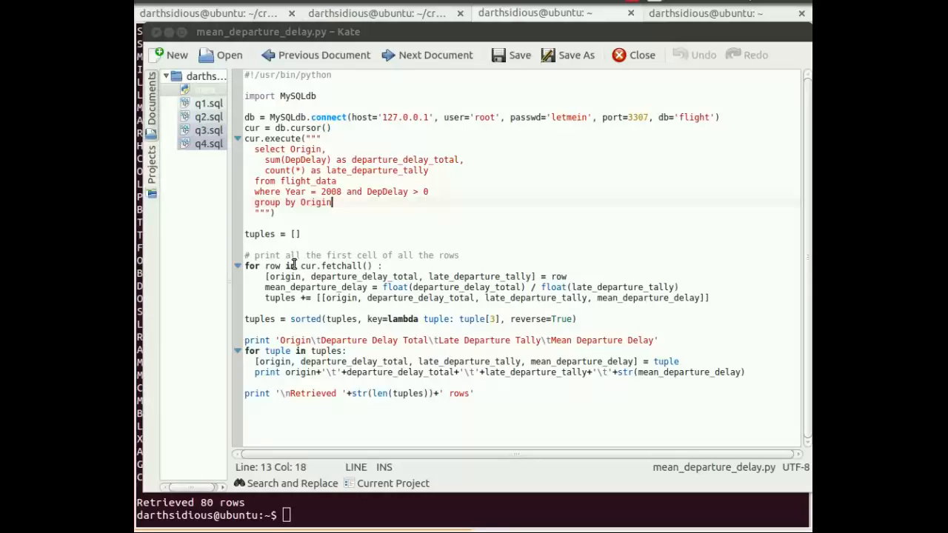
pyautogui.moveTo(252, 320)
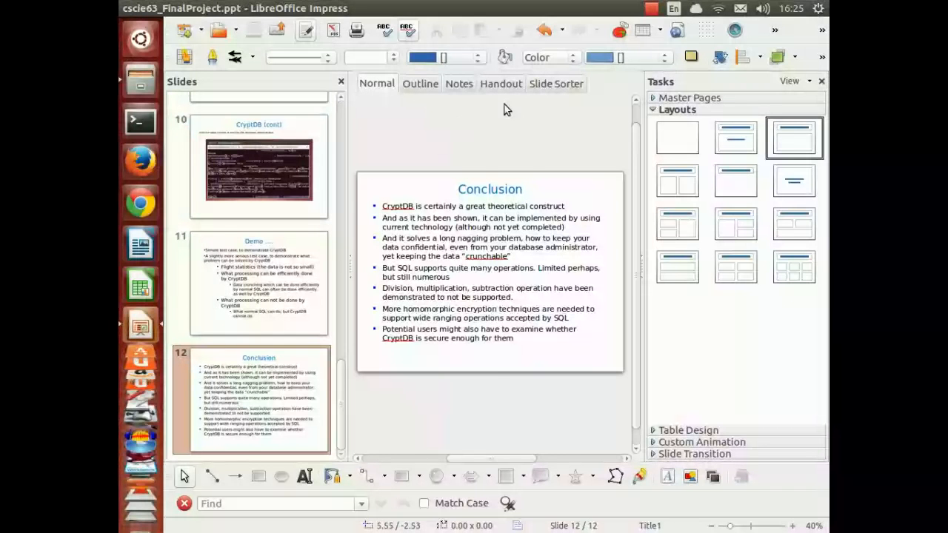
# Step: Start the slideshow so the Conclusion slide about CryptDB fills the screen
pyautogui.press('F5')
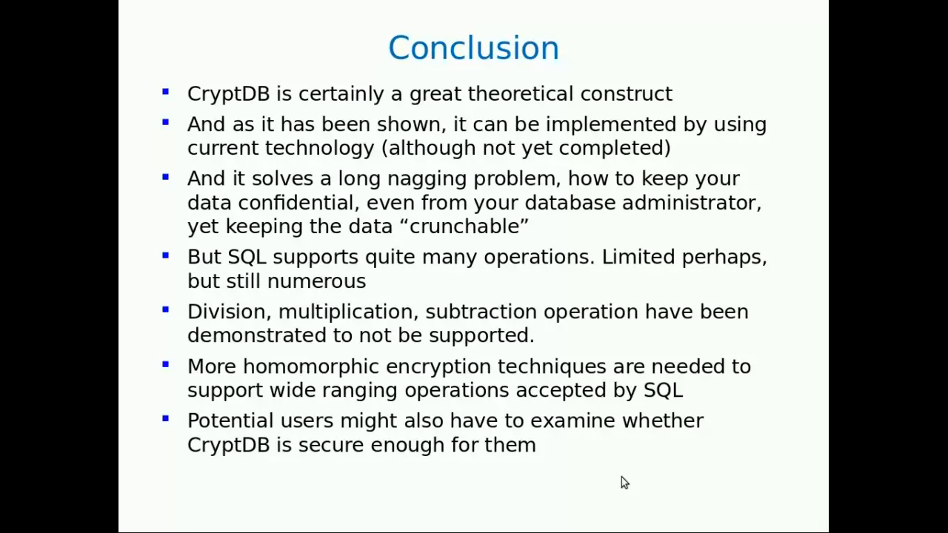